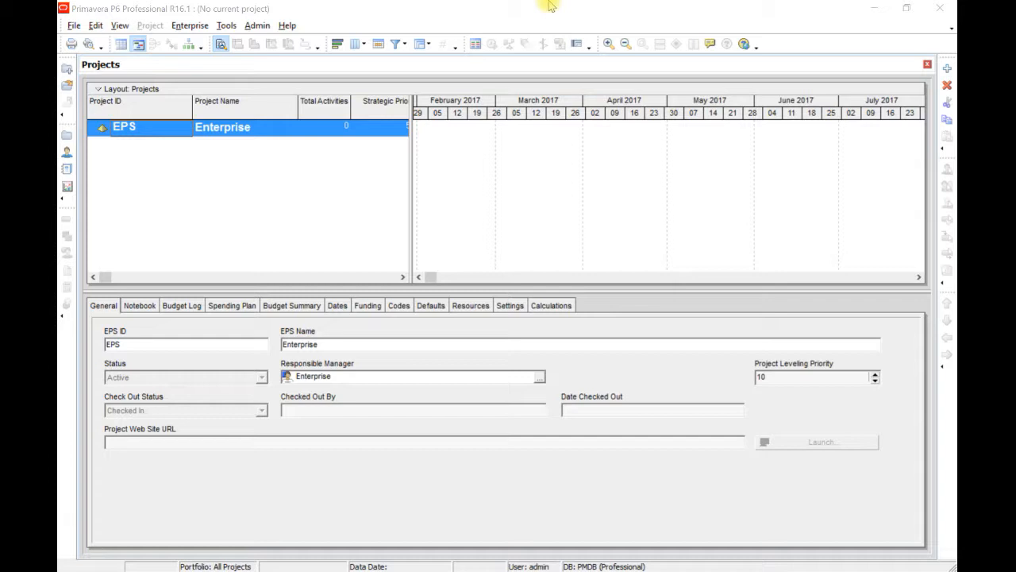
pyautogui.moveTo(540, 11)
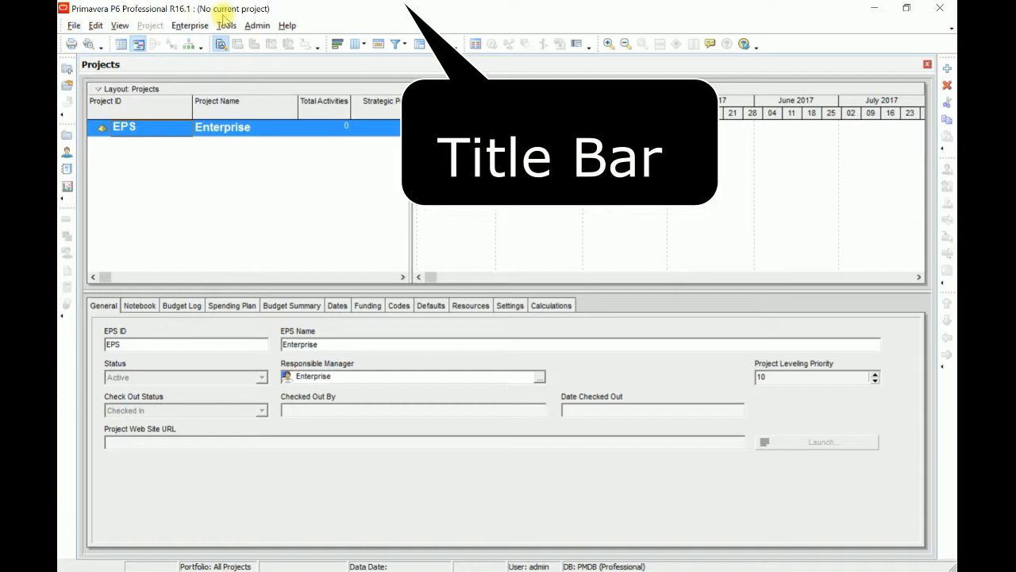
pyautogui.moveTo(273, 17)
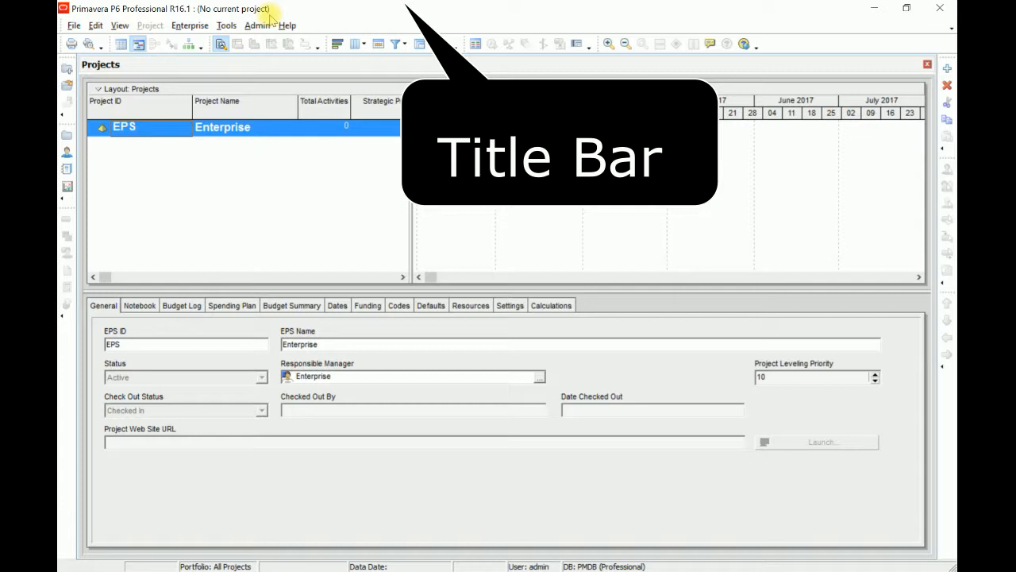
pyautogui.moveTo(225, 25)
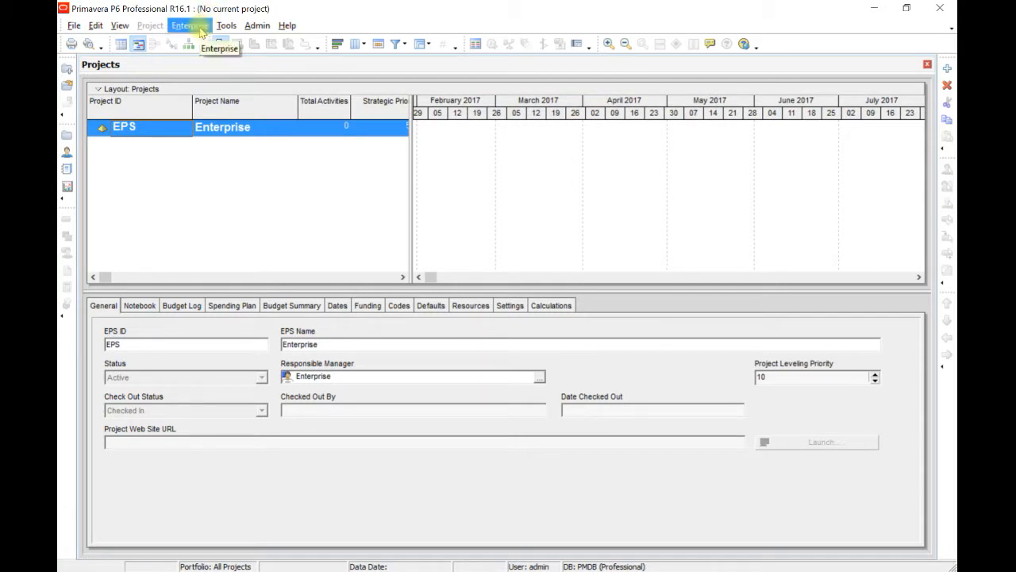
# Start a new project from the Project menu, keeping Enterprise as the selected EPS
pyautogui.click(73, 26)
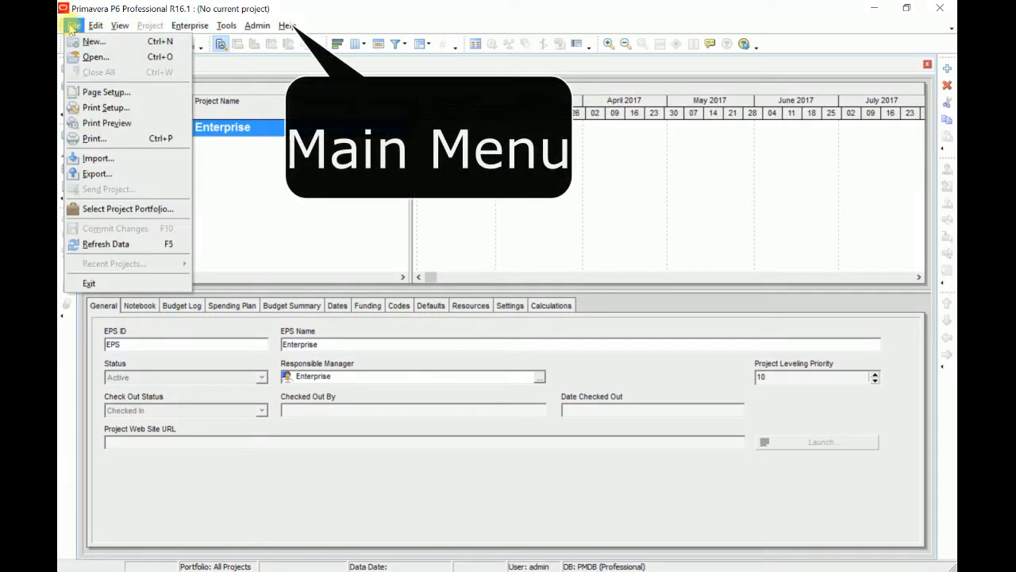
pyautogui.click(225, 26)
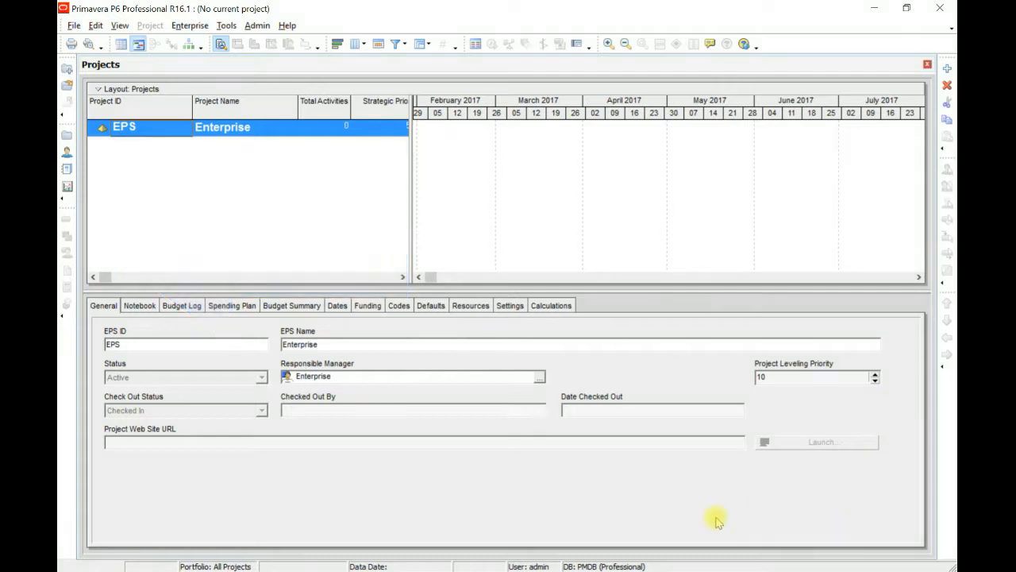
pyautogui.moveTo(673, 308)
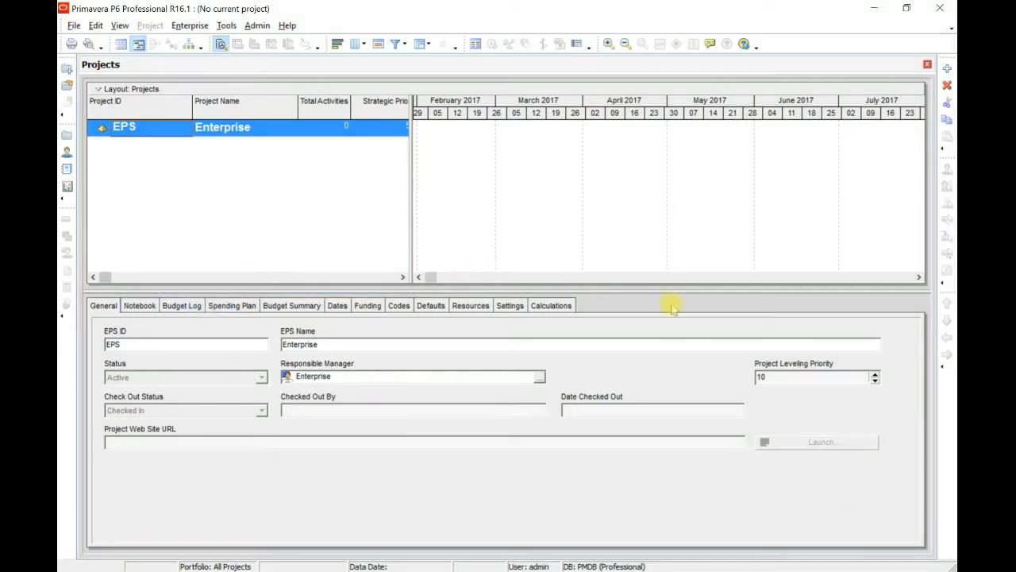
pyautogui.moveTo(697, 314)
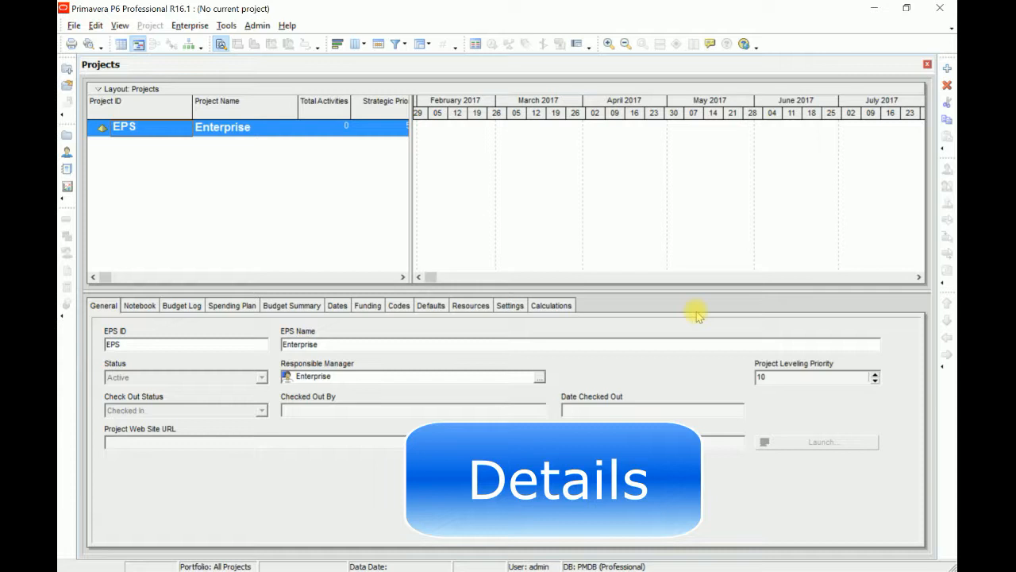
pyautogui.moveTo(324, 130)
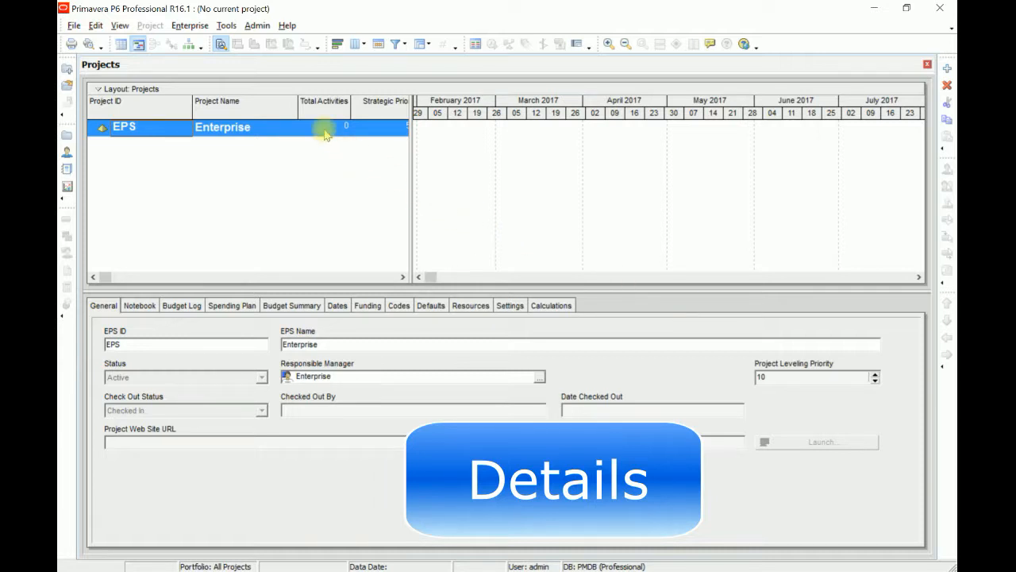
pyautogui.moveTo(257, 156)
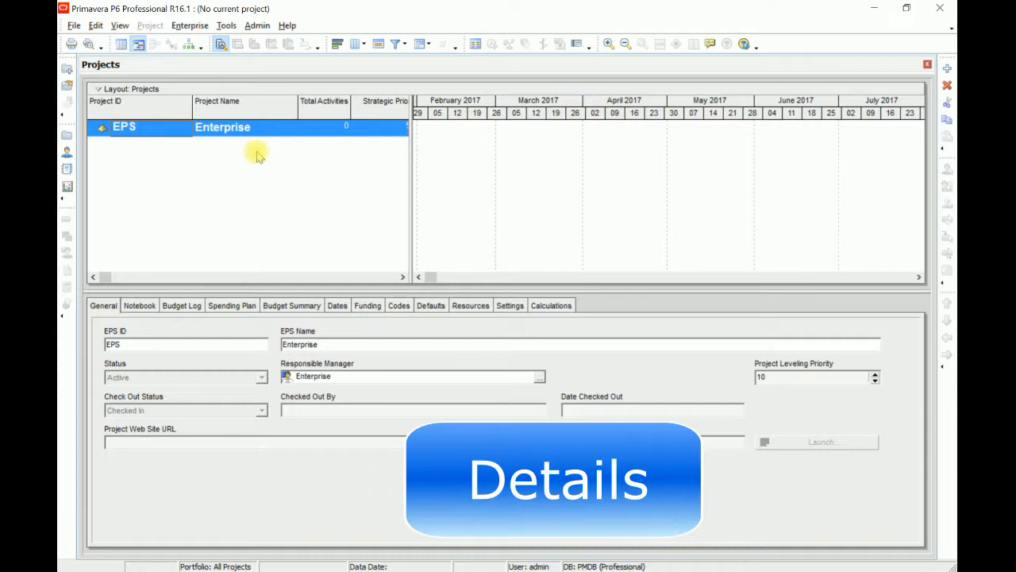
pyautogui.moveTo(611, 309)
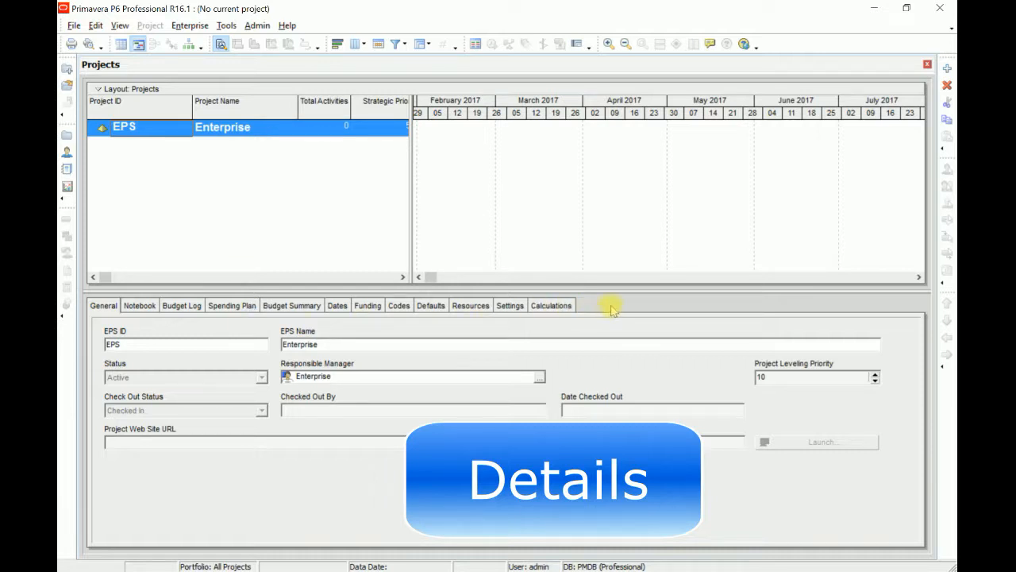
pyautogui.moveTo(321, 54)
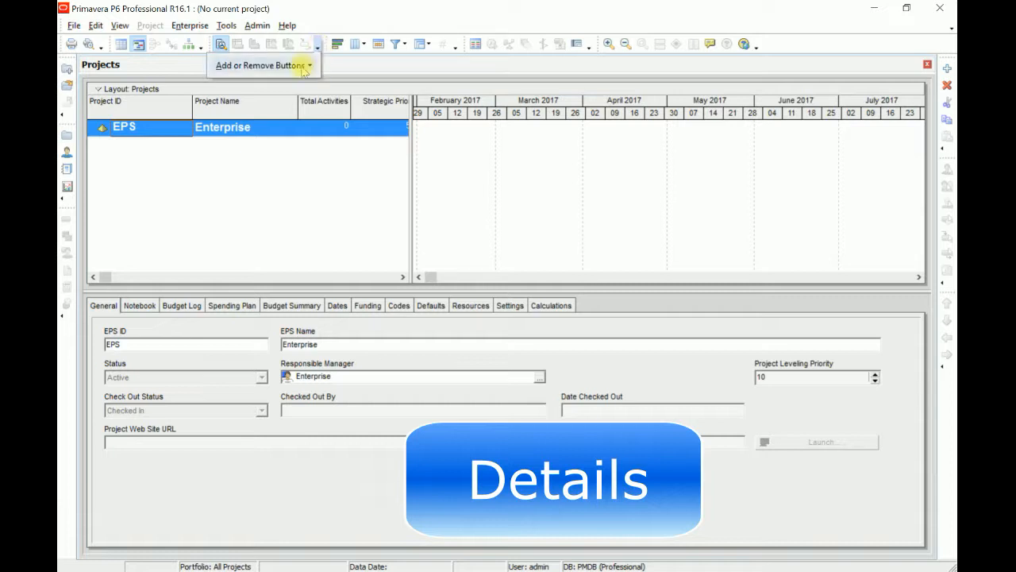
pyautogui.click(261, 66)
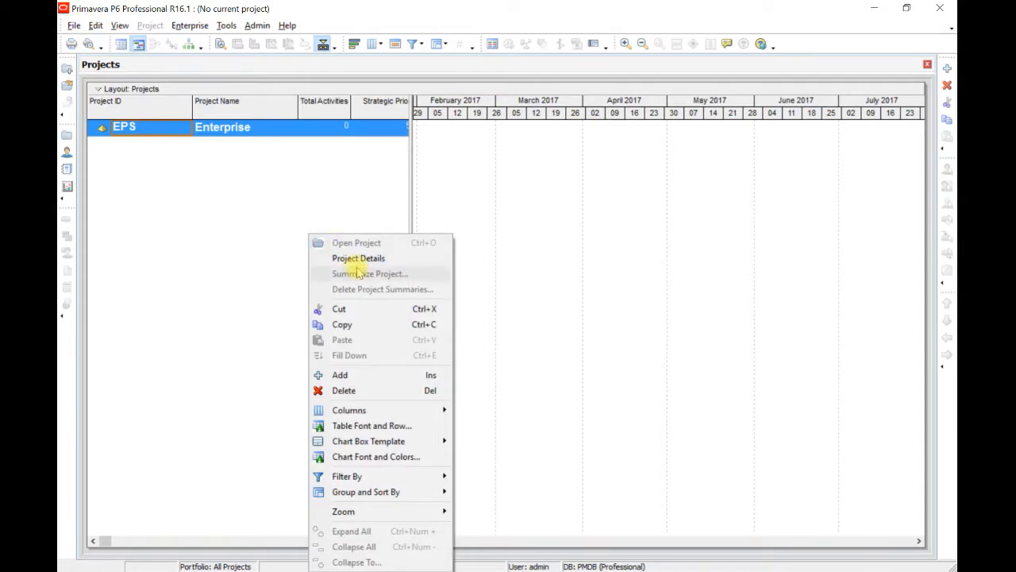
pyautogui.click(359, 257)
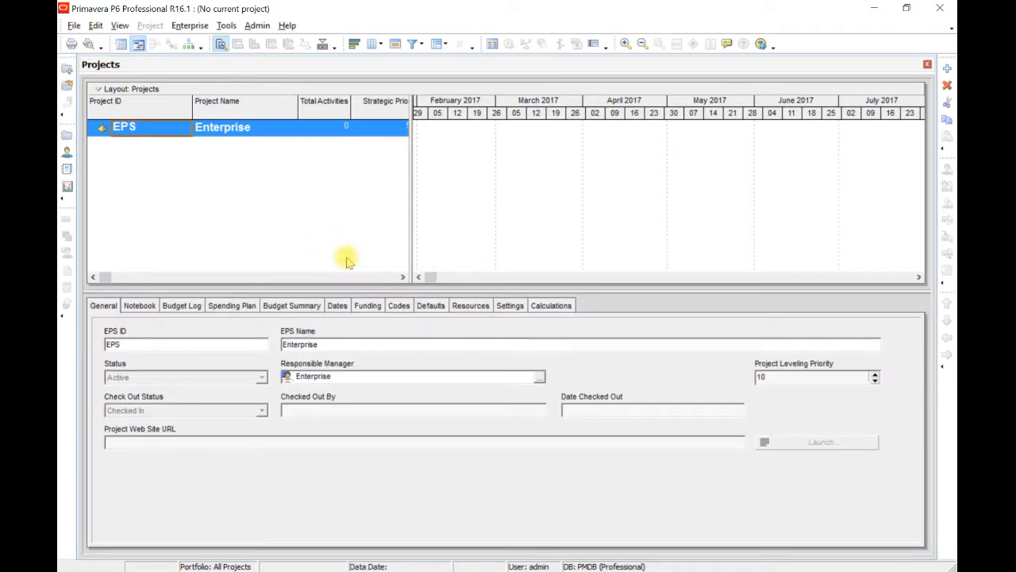
pyautogui.moveTo(353, 308)
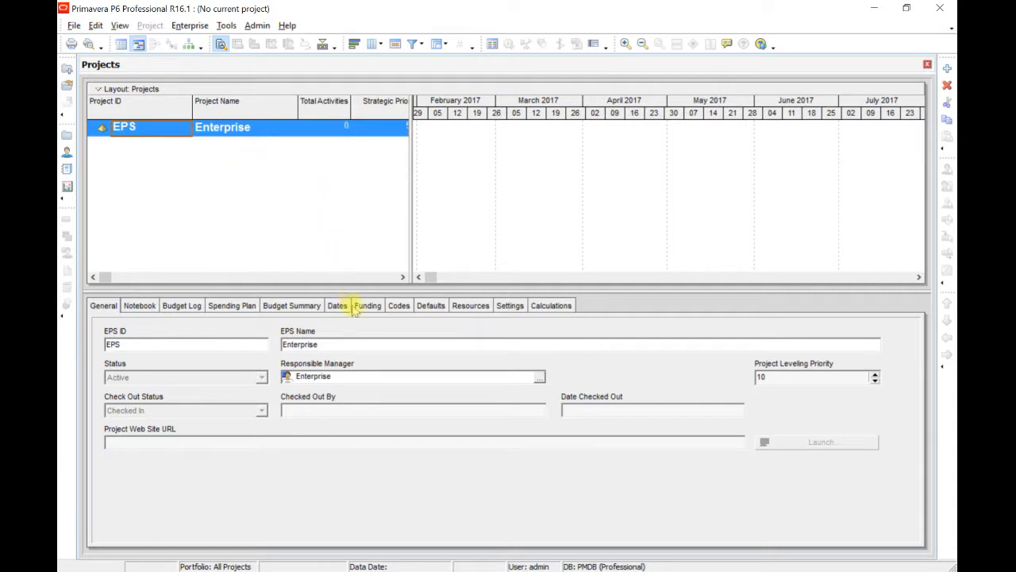
pyautogui.moveTo(355, 321)
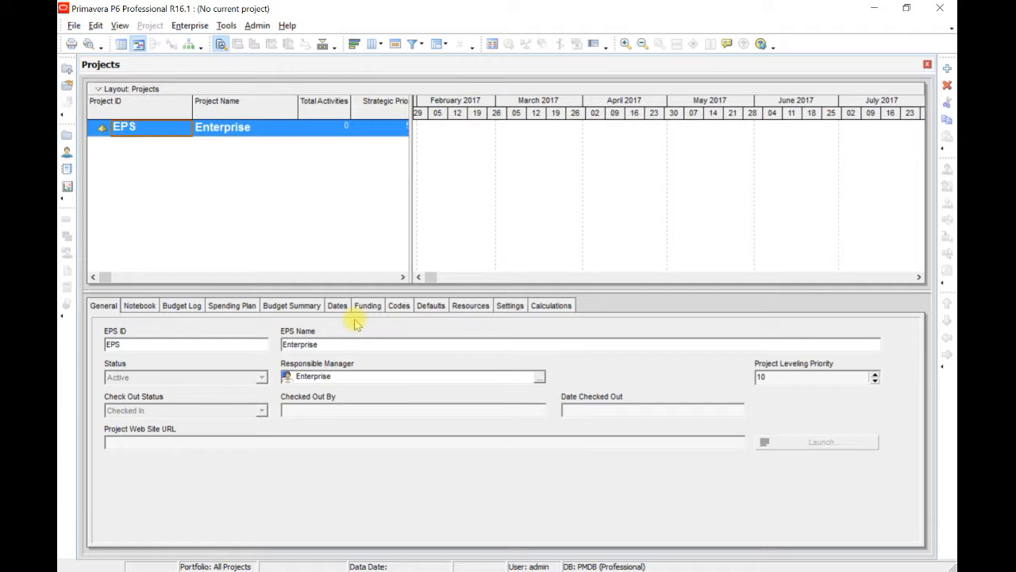
pyautogui.moveTo(378, 6)
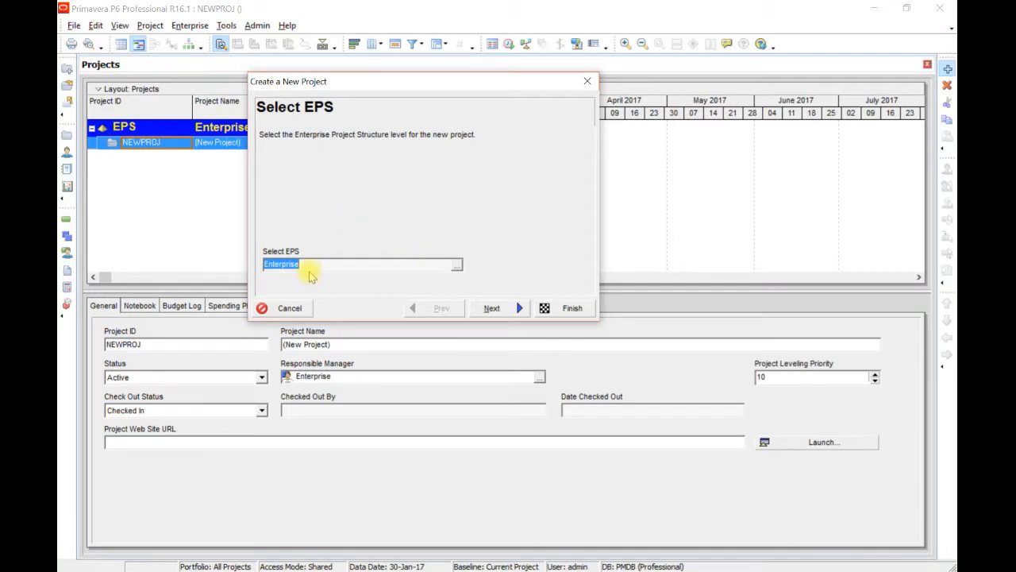
pyautogui.moveTo(489, 206)
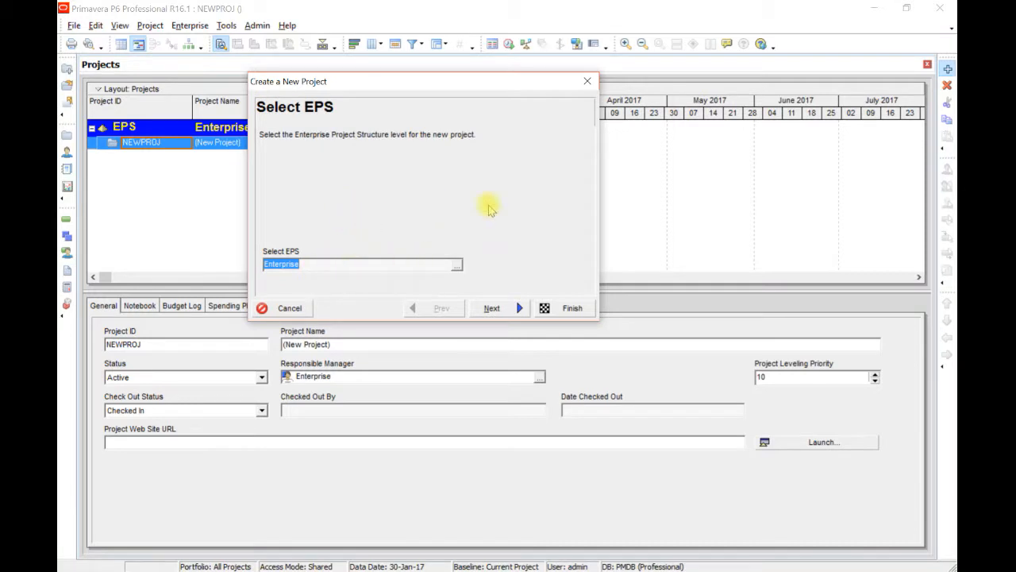
pyautogui.moveTo(495, 210)
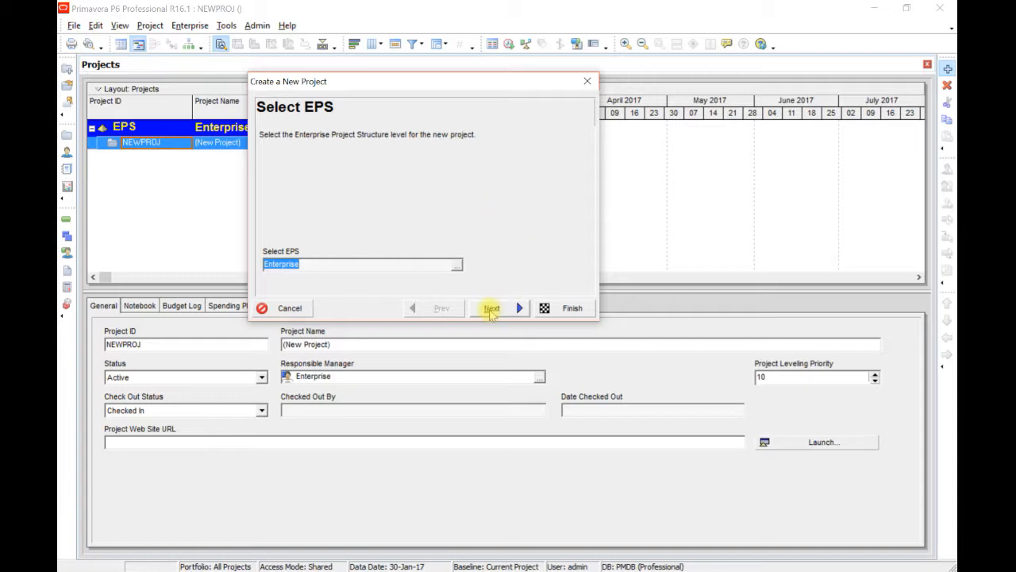
pyautogui.click(491, 308)
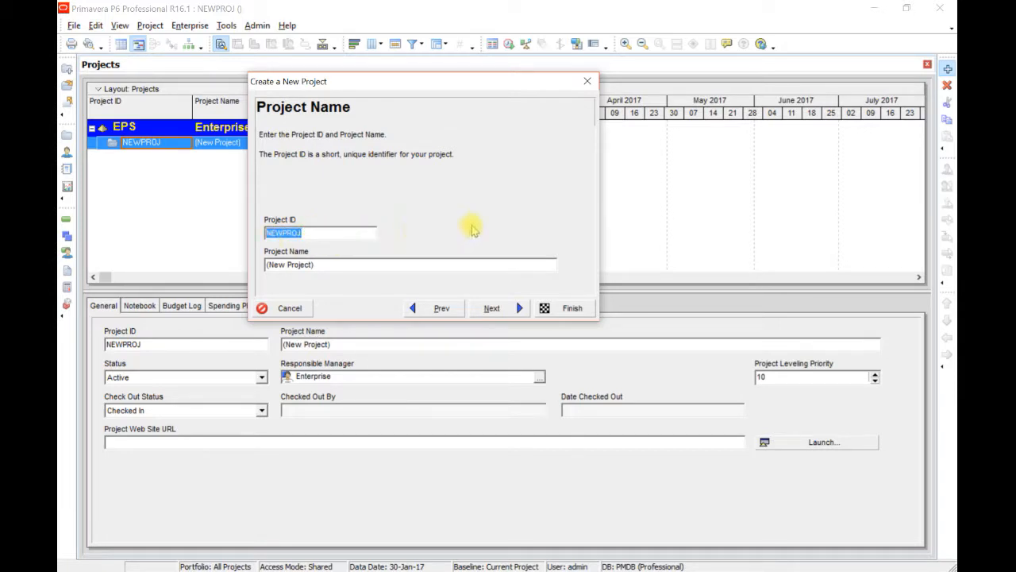
pyautogui.moveTo(486, 229)
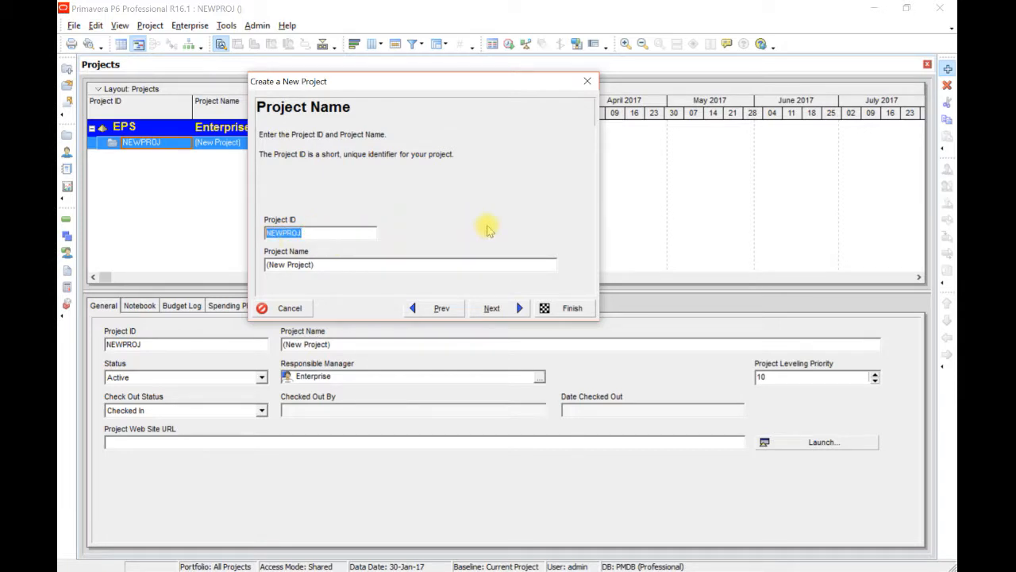
# Enter Project ID C-001 and Project Name Construction of Villa, then continue to dates
pyautogui.write('C-')
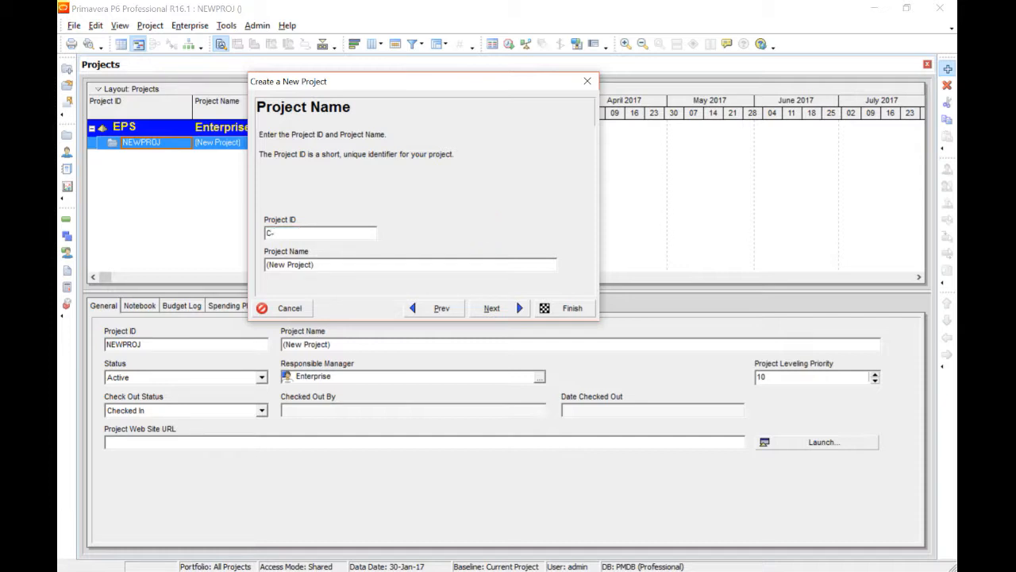
pyautogui.write('001')
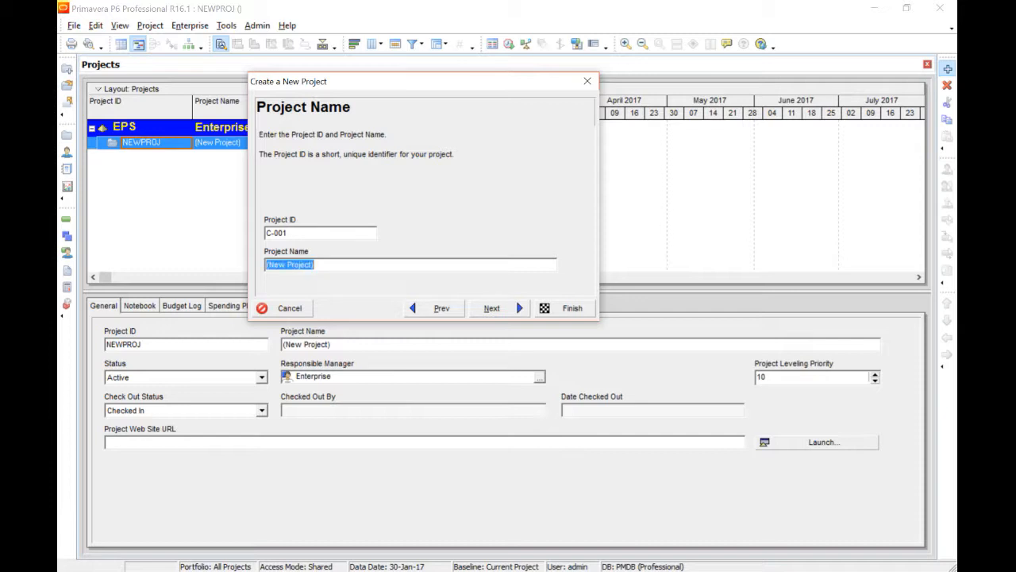
pyautogui.write('Construction')
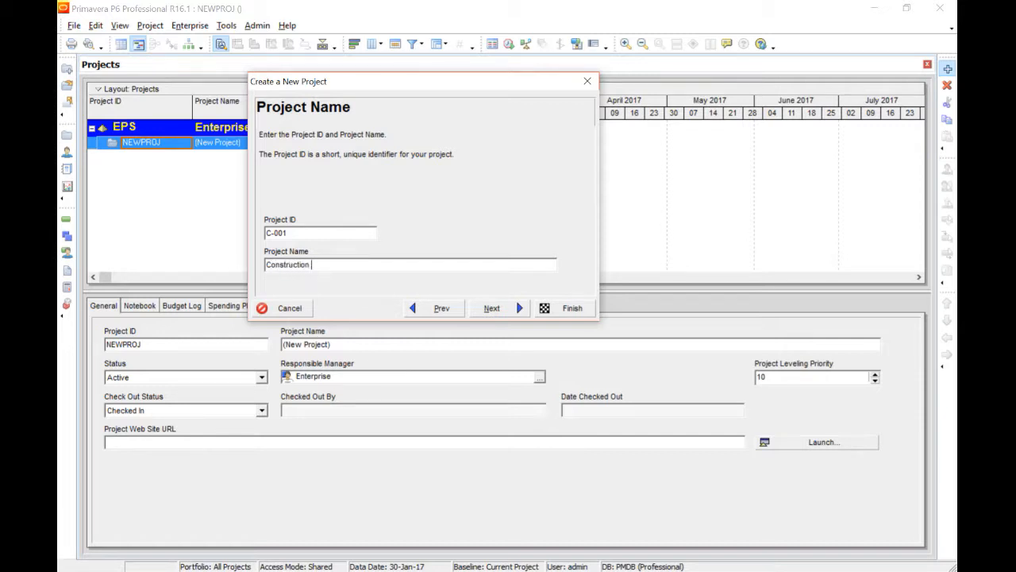
pyautogui.write('of Villa')
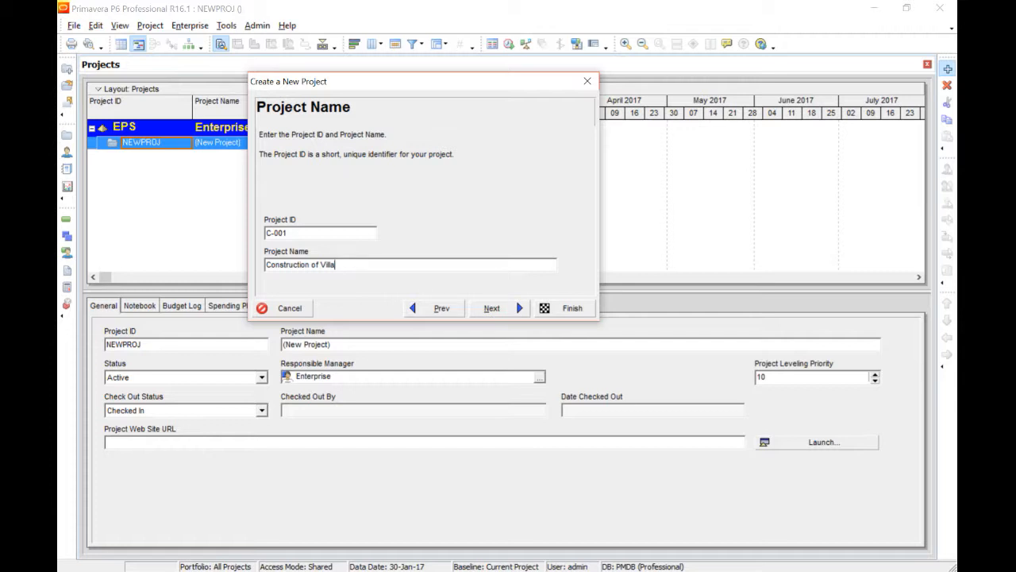
pyautogui.click(492, 308)
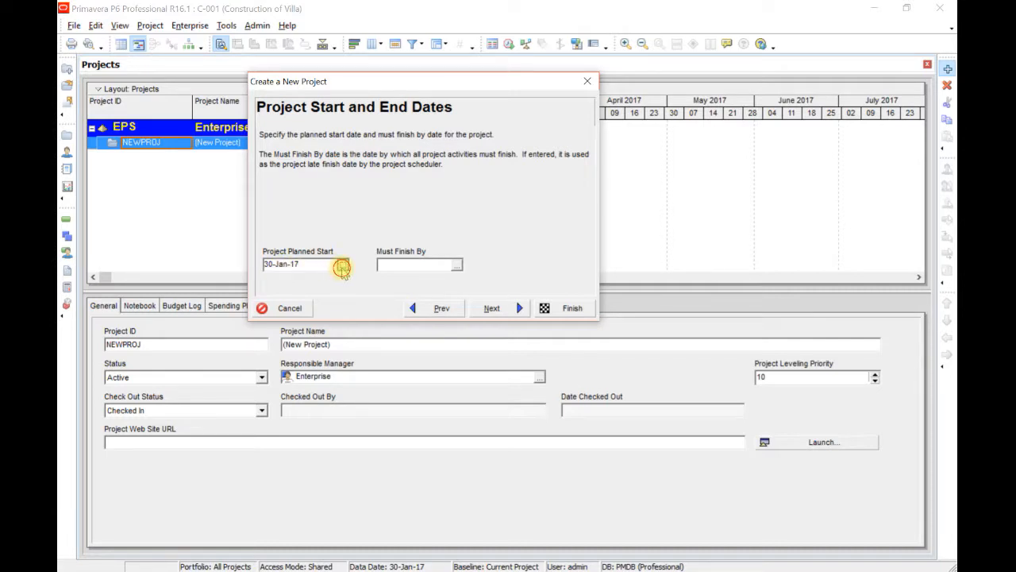
# Set the planned start date to 06-Feb-17 from the calendar, leaving must-finish empty
pyautogui.click(341, 264)
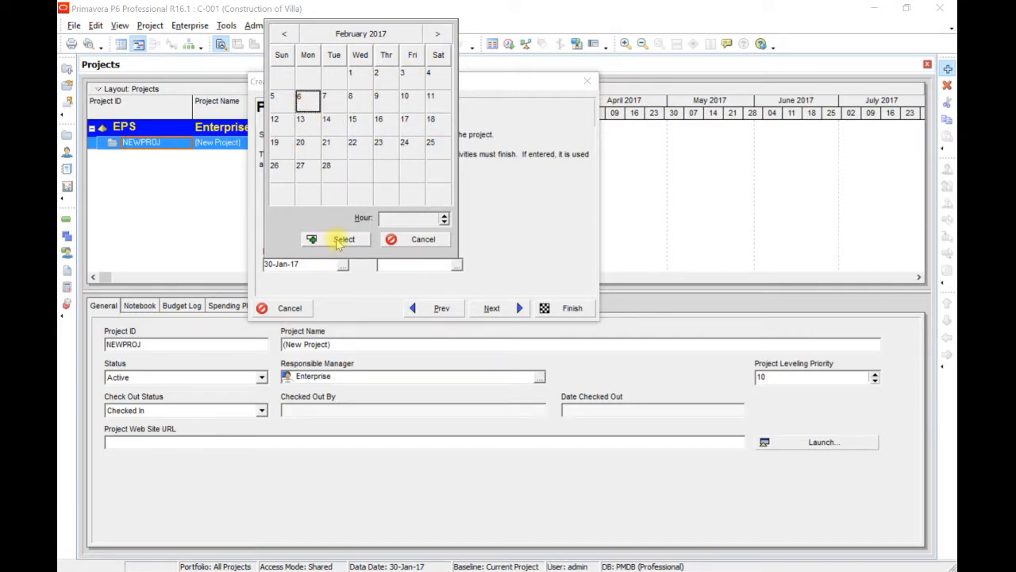
pyautogui.click(343, 238)
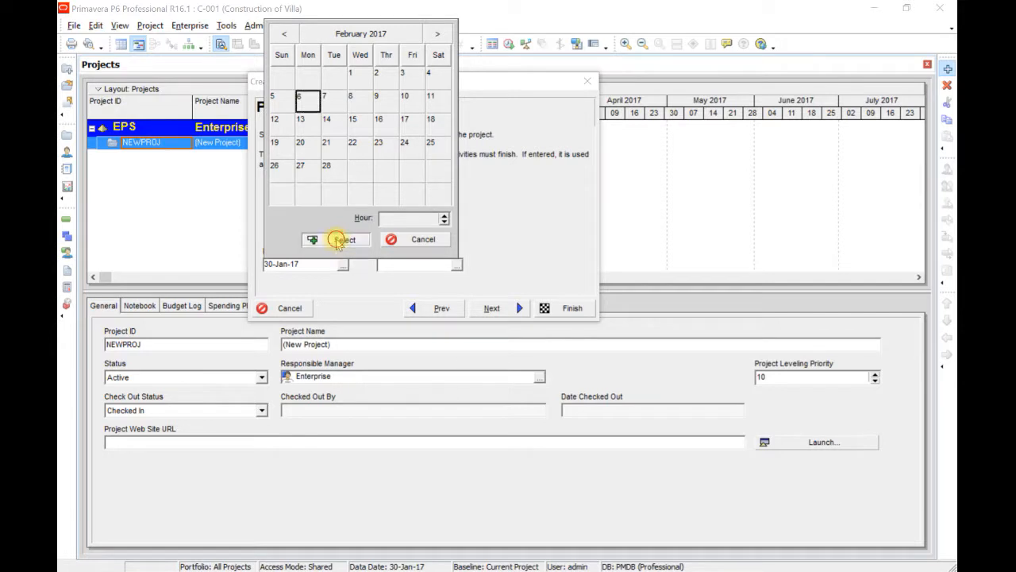
pyautogui.click(336, 238)
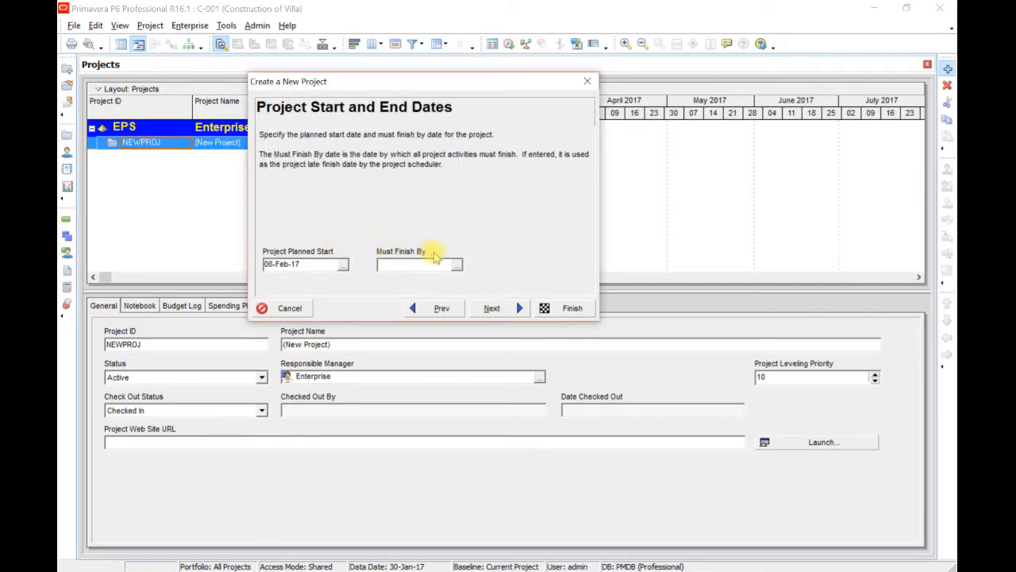
pyautogui.click(416, 263)
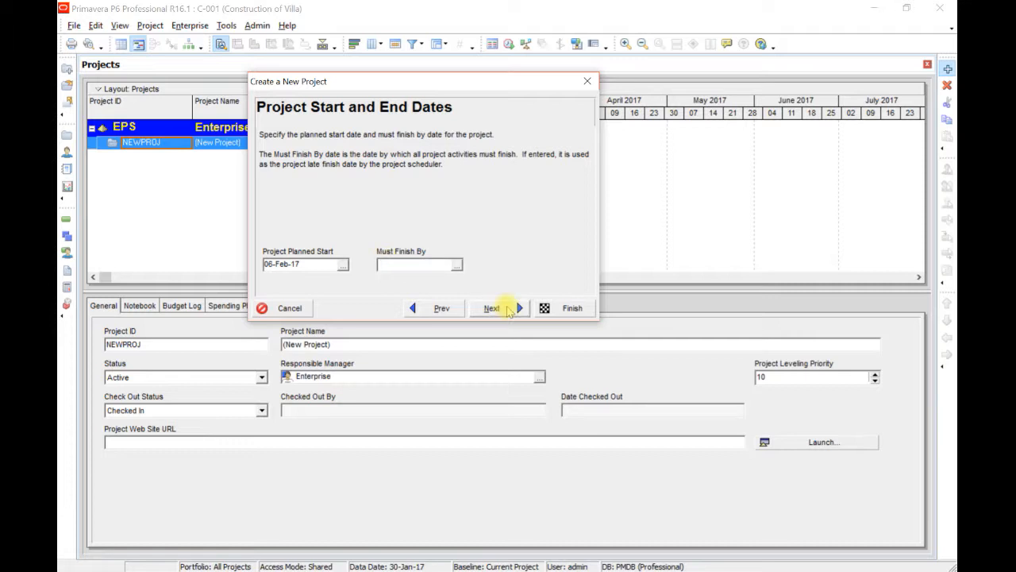
pyautogui.click(492, 308)
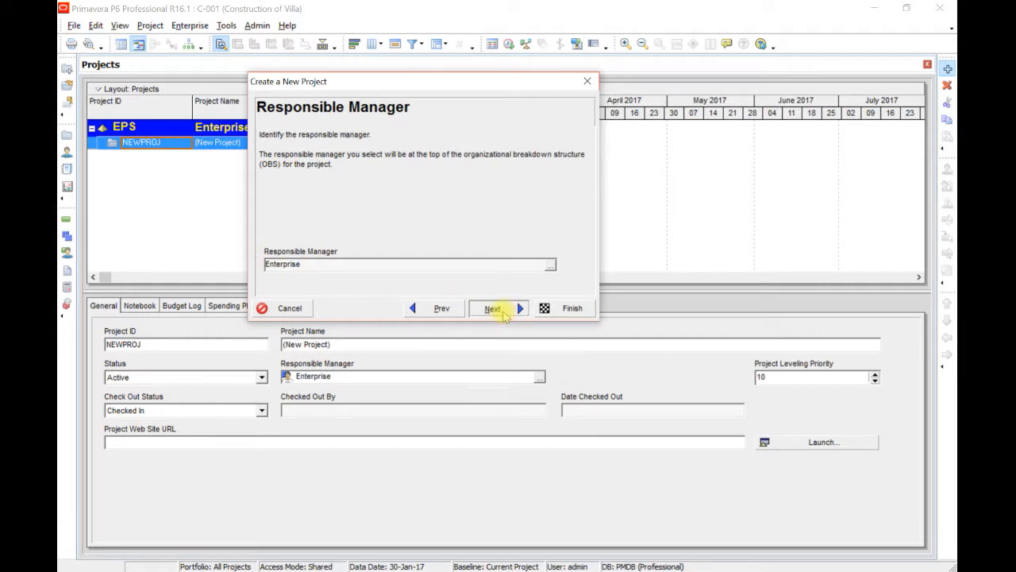
# Keep Enterprise as responsible manager and Price / Unit rate type, and finish creating the project
pyautogui.click(492, 308)
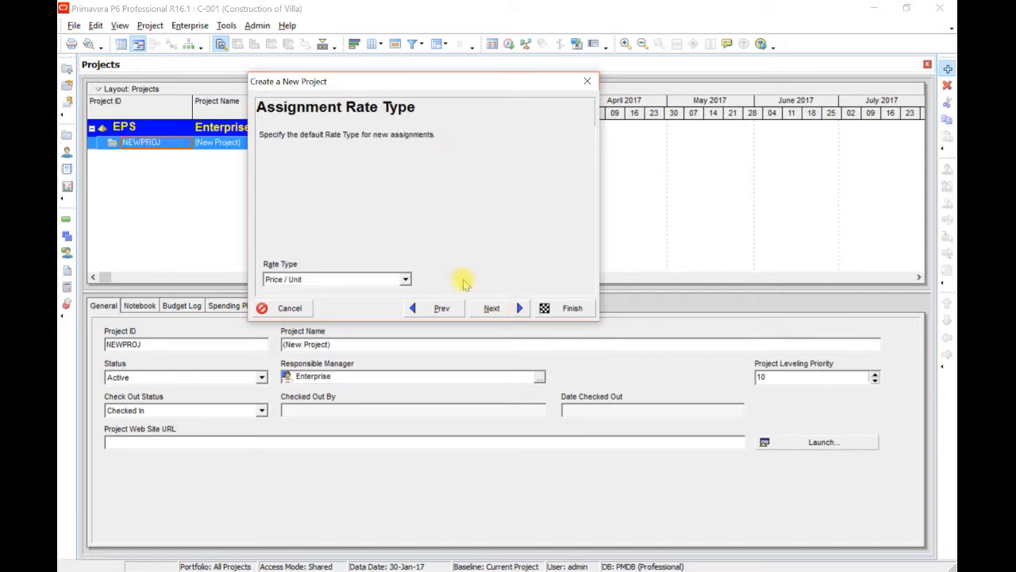
pyautogui.click(405, 279)
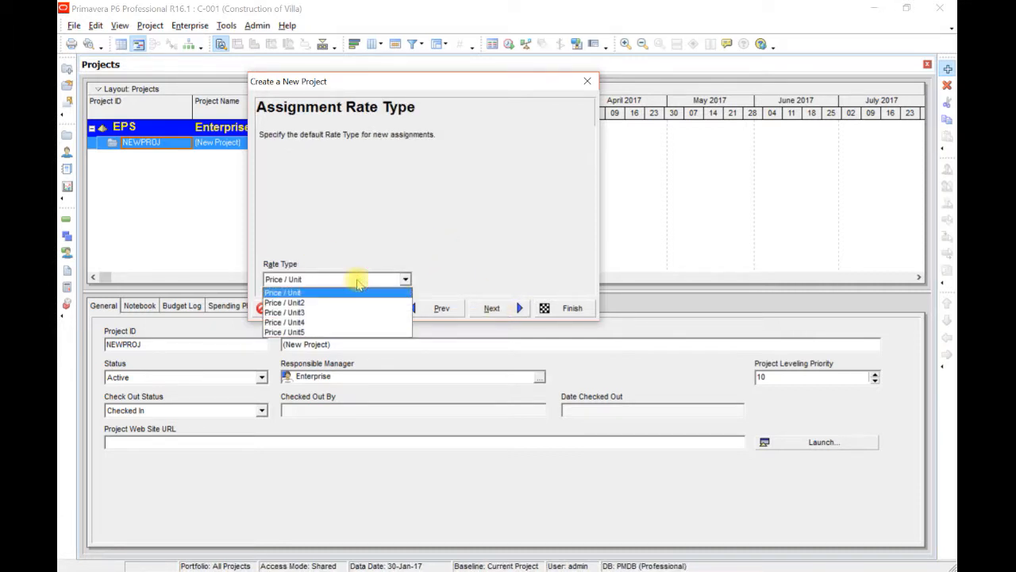
pyautogui.click(282, 292)
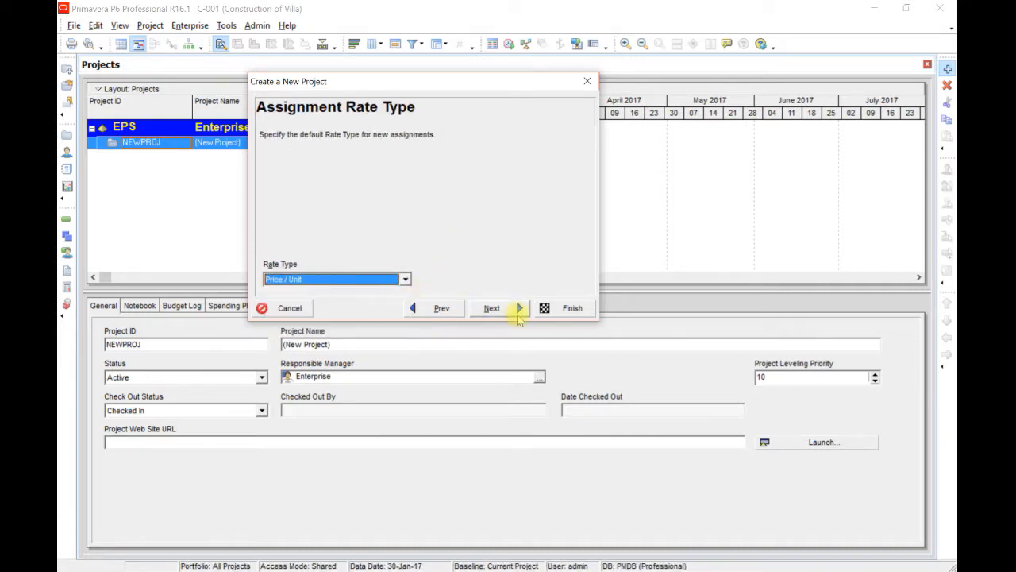
pyautogui.click(492, 308)
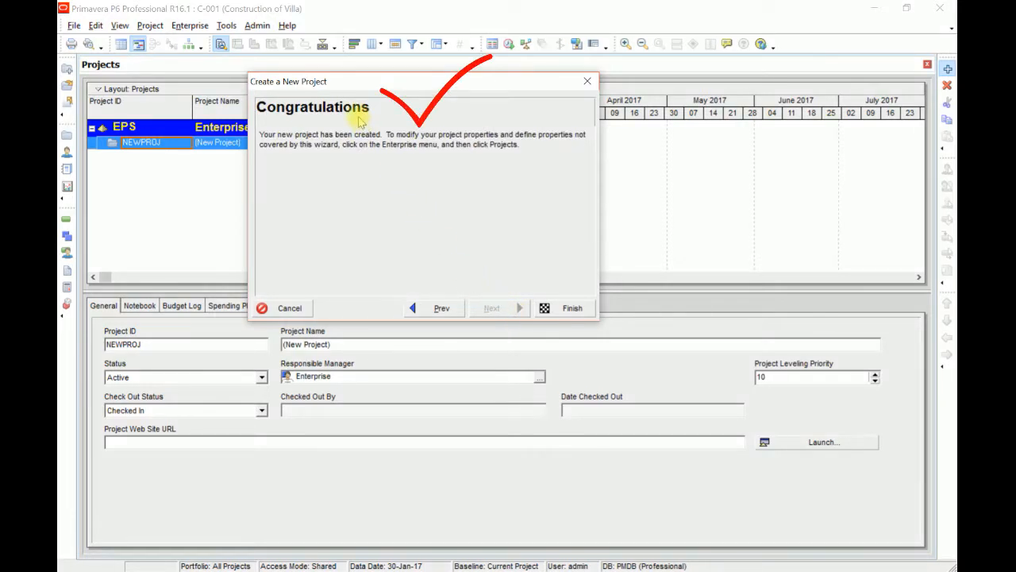
pyautogui.click(572, 308)
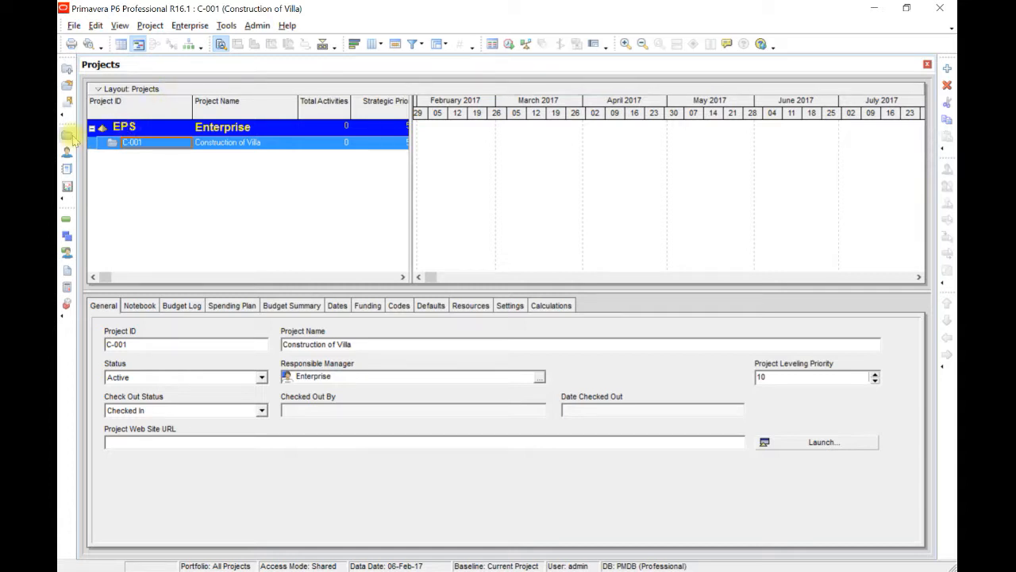
pyautogui.moveTo(67, 137)
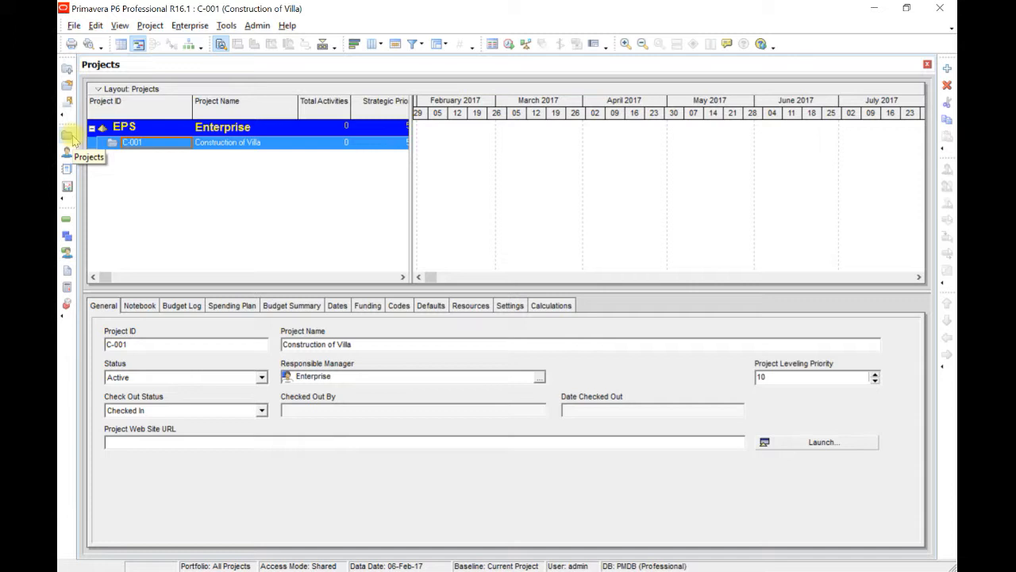
pyautogui.moveTo(146, 146)
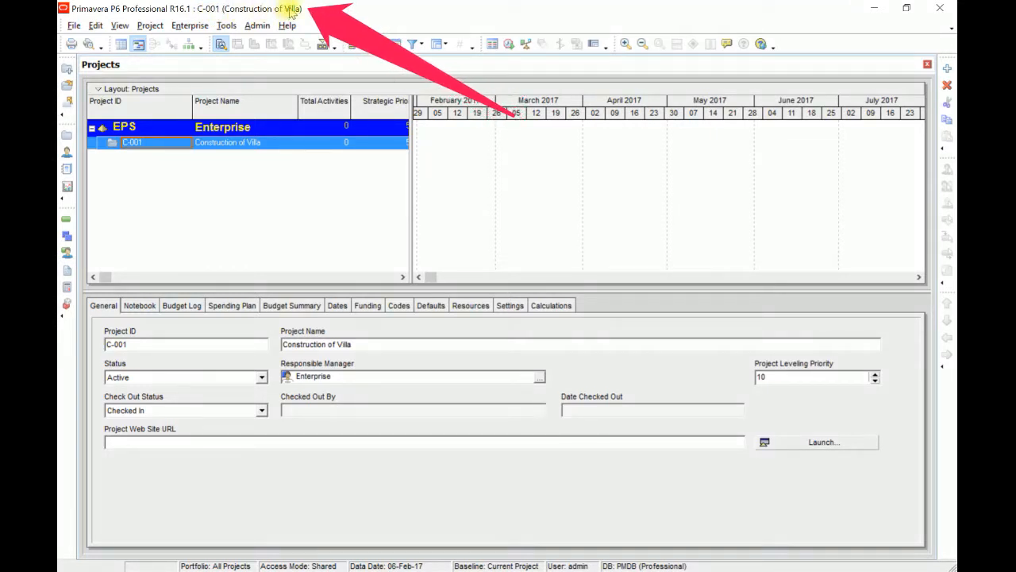
pyautogui.moveTo(288, 184)
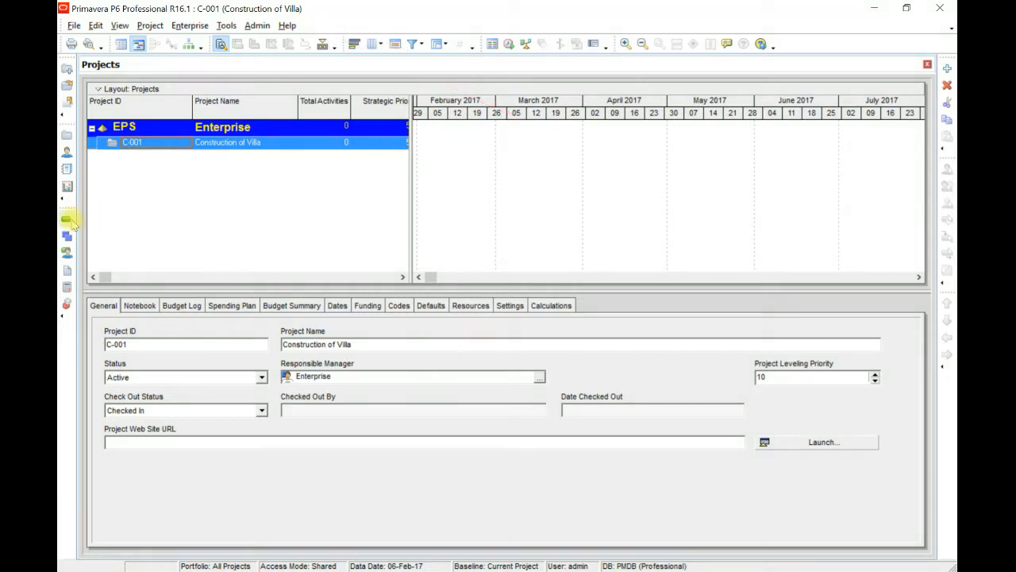
# Show the Activities window for project C-001 Construction of Villa
pyautogui.click(67, 220)
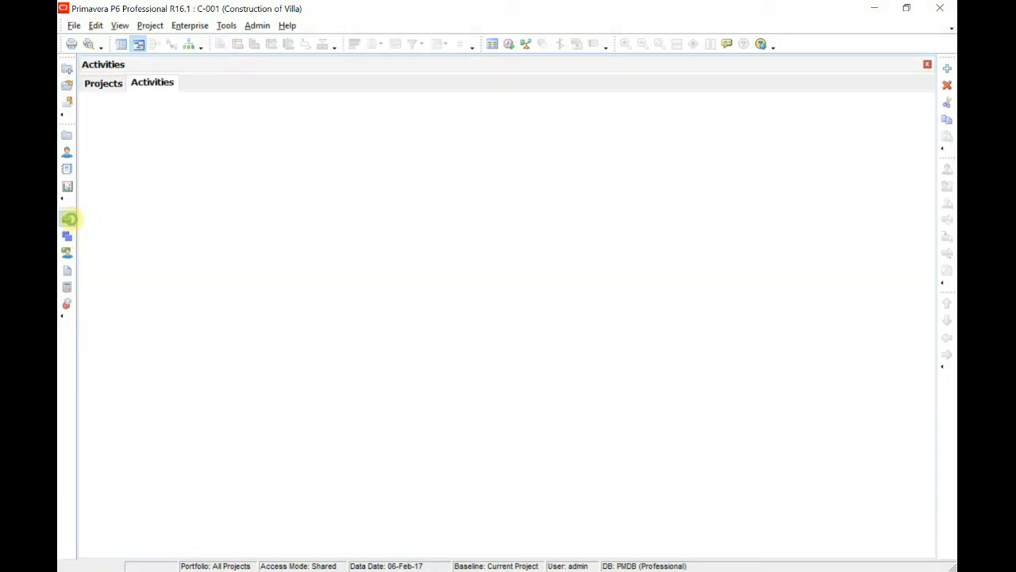